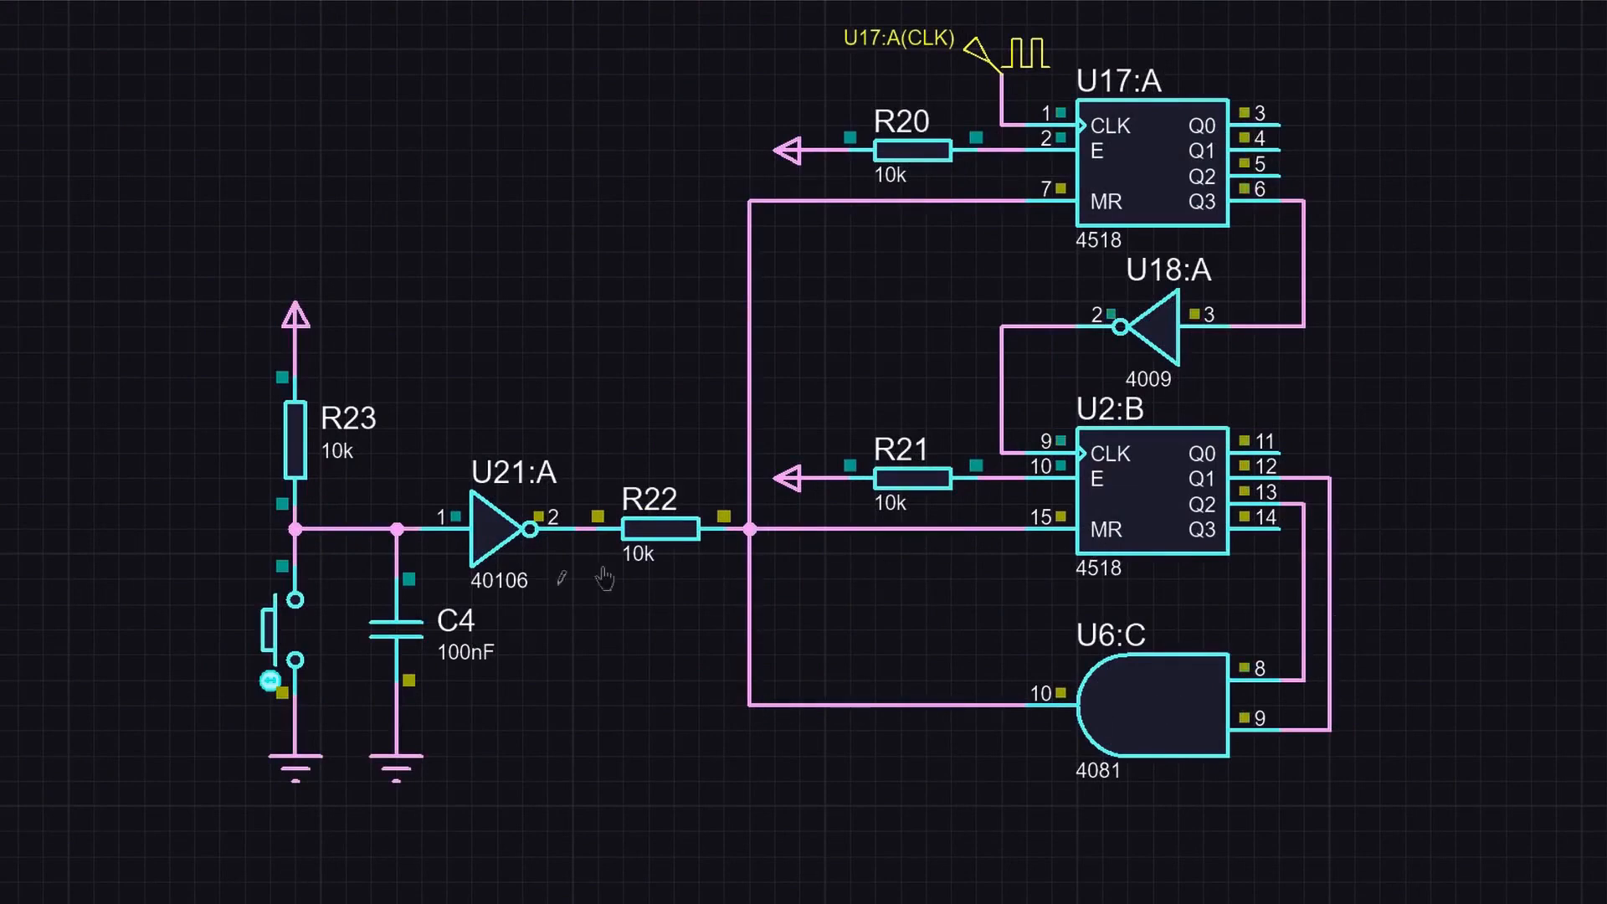
mouse_move(287, 640)
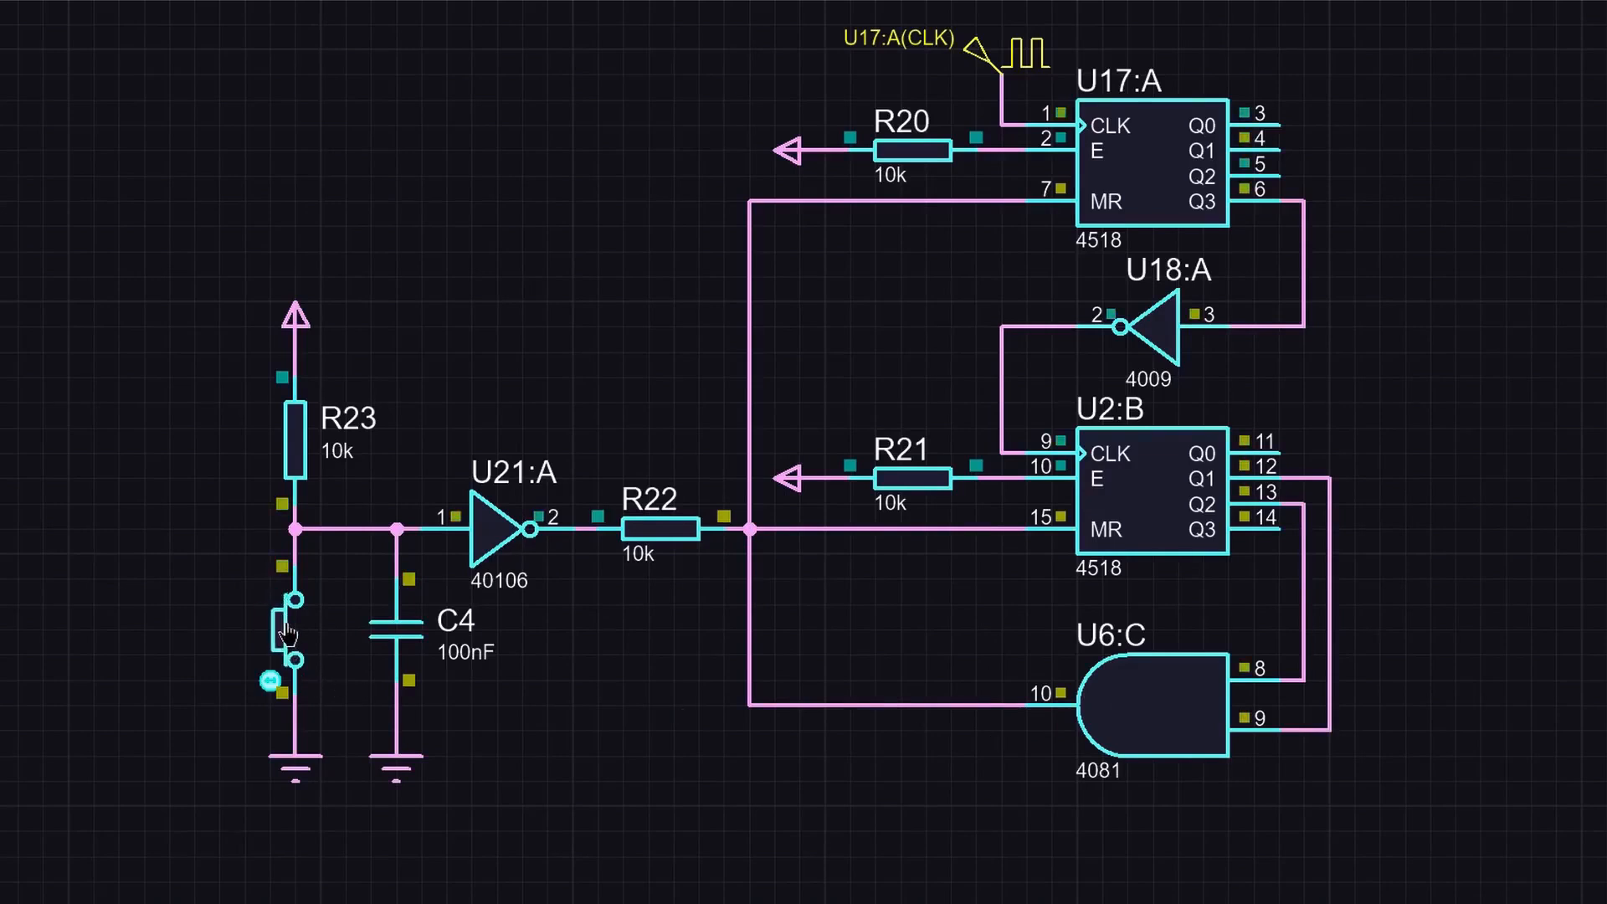
Place diode D3 on the wire from U6:C pin 10 to the U17:A/U2:B reset net
click(896, 702)
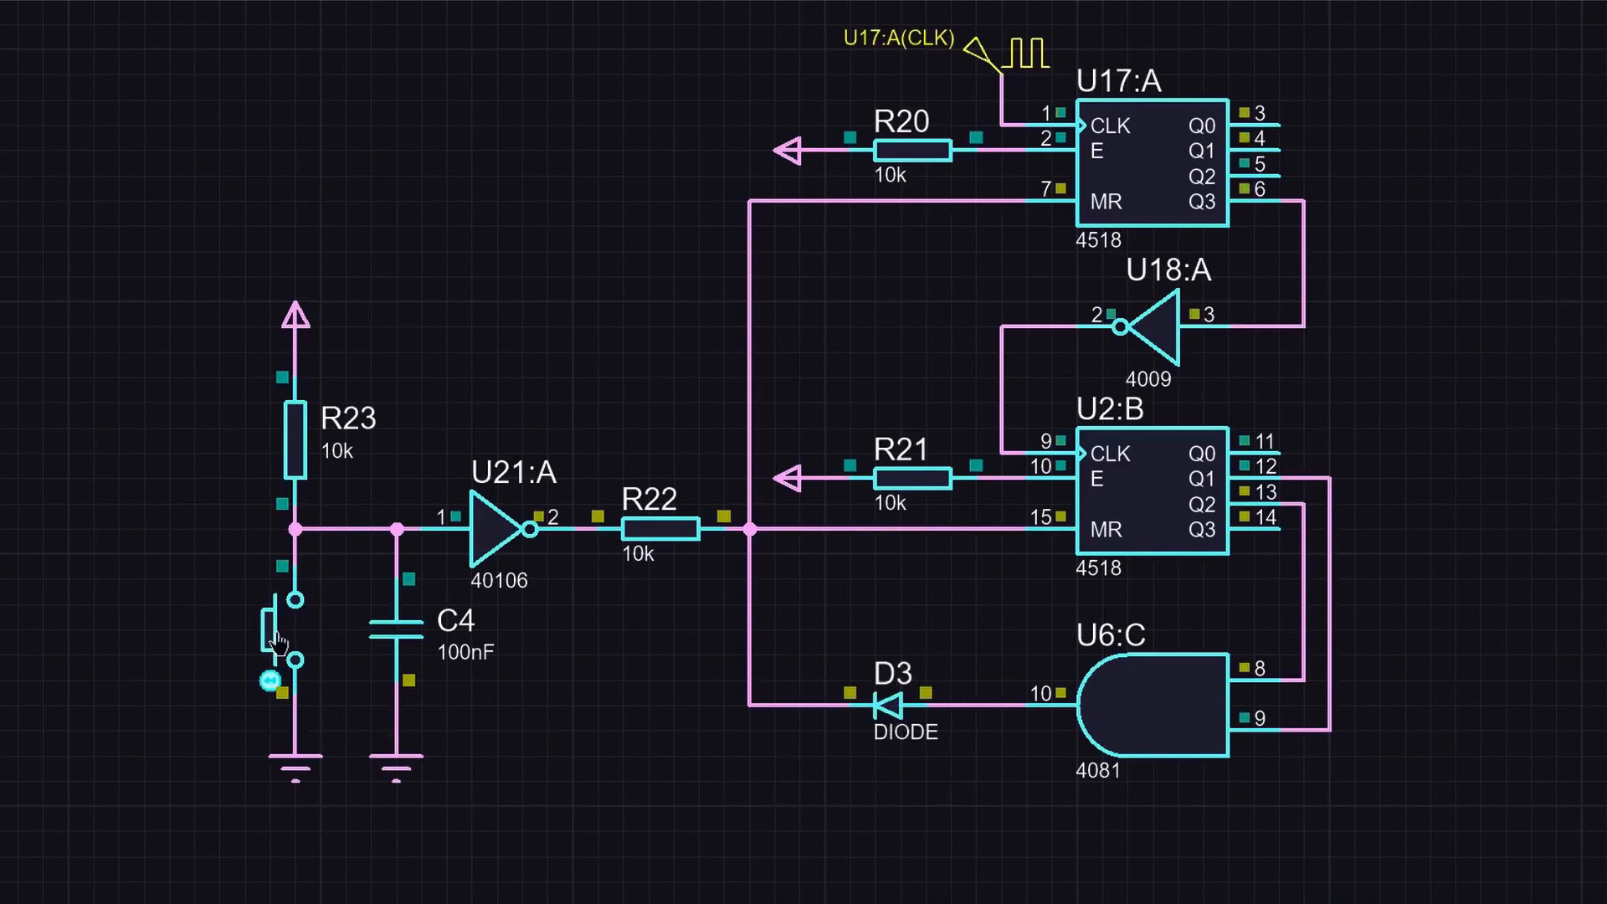
mouse_move(1301, 663)
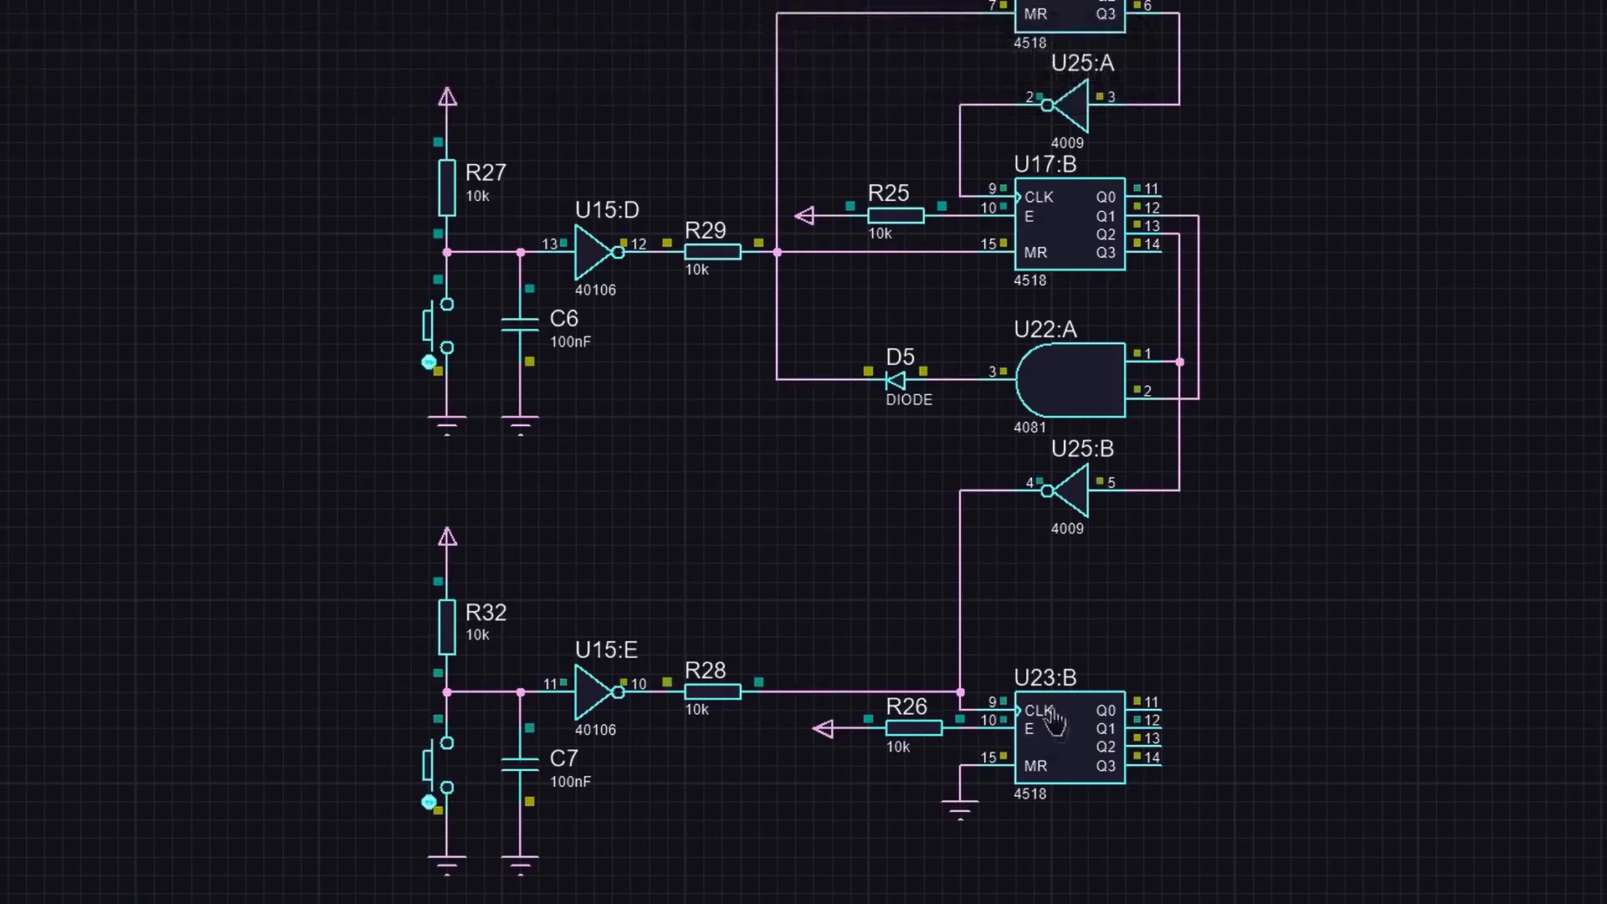
mouse_move(1204, 397)
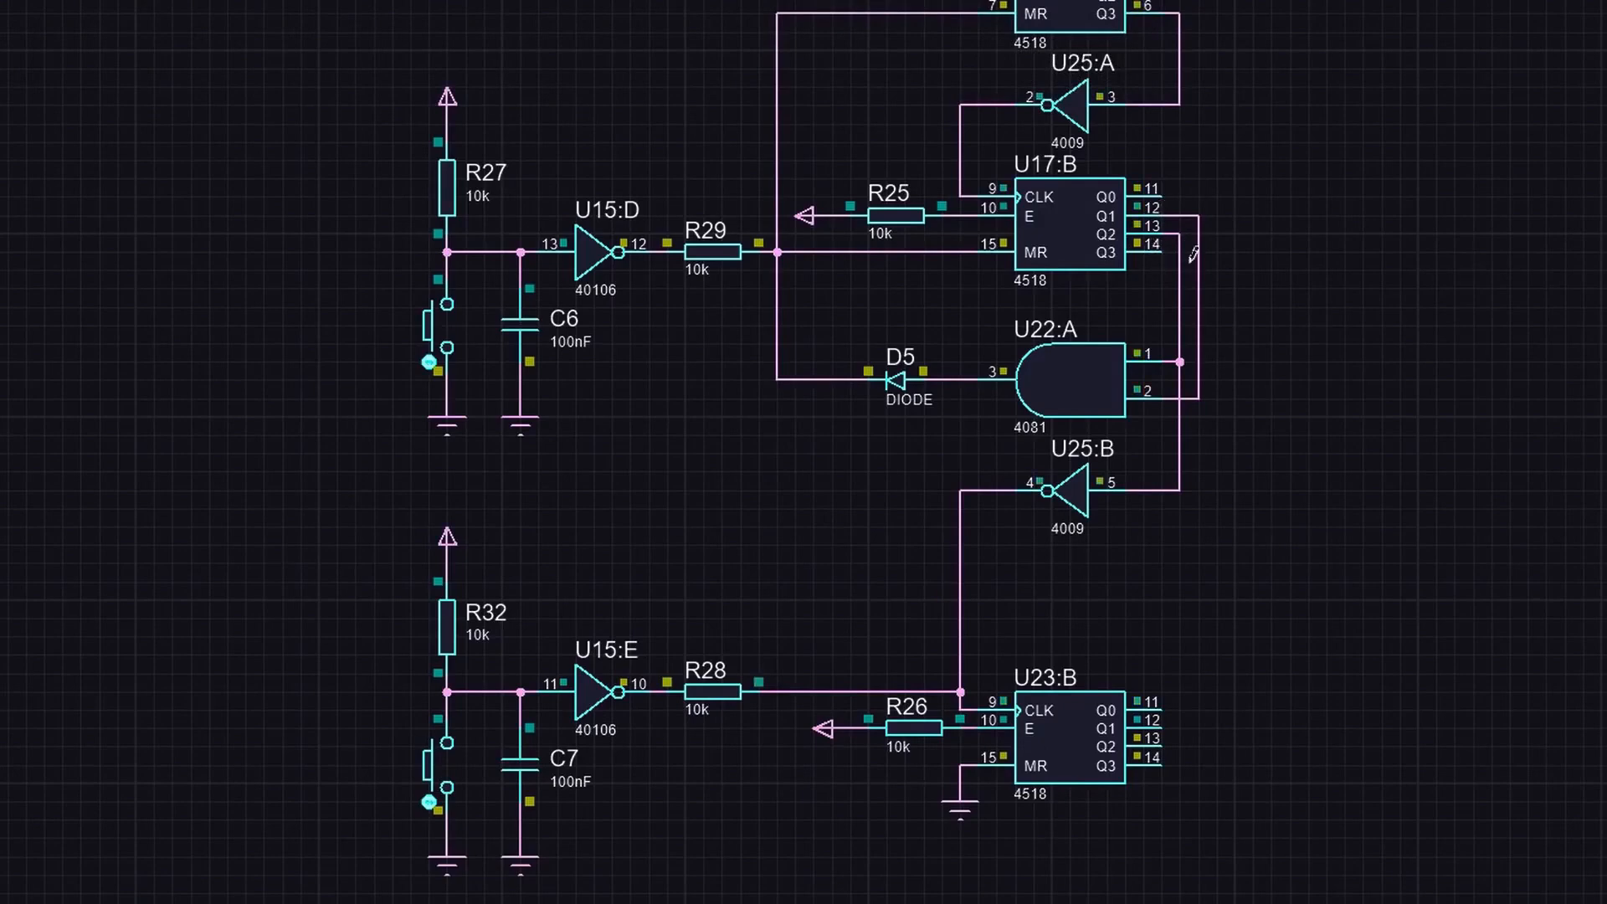
mouse_move(1189, 510)
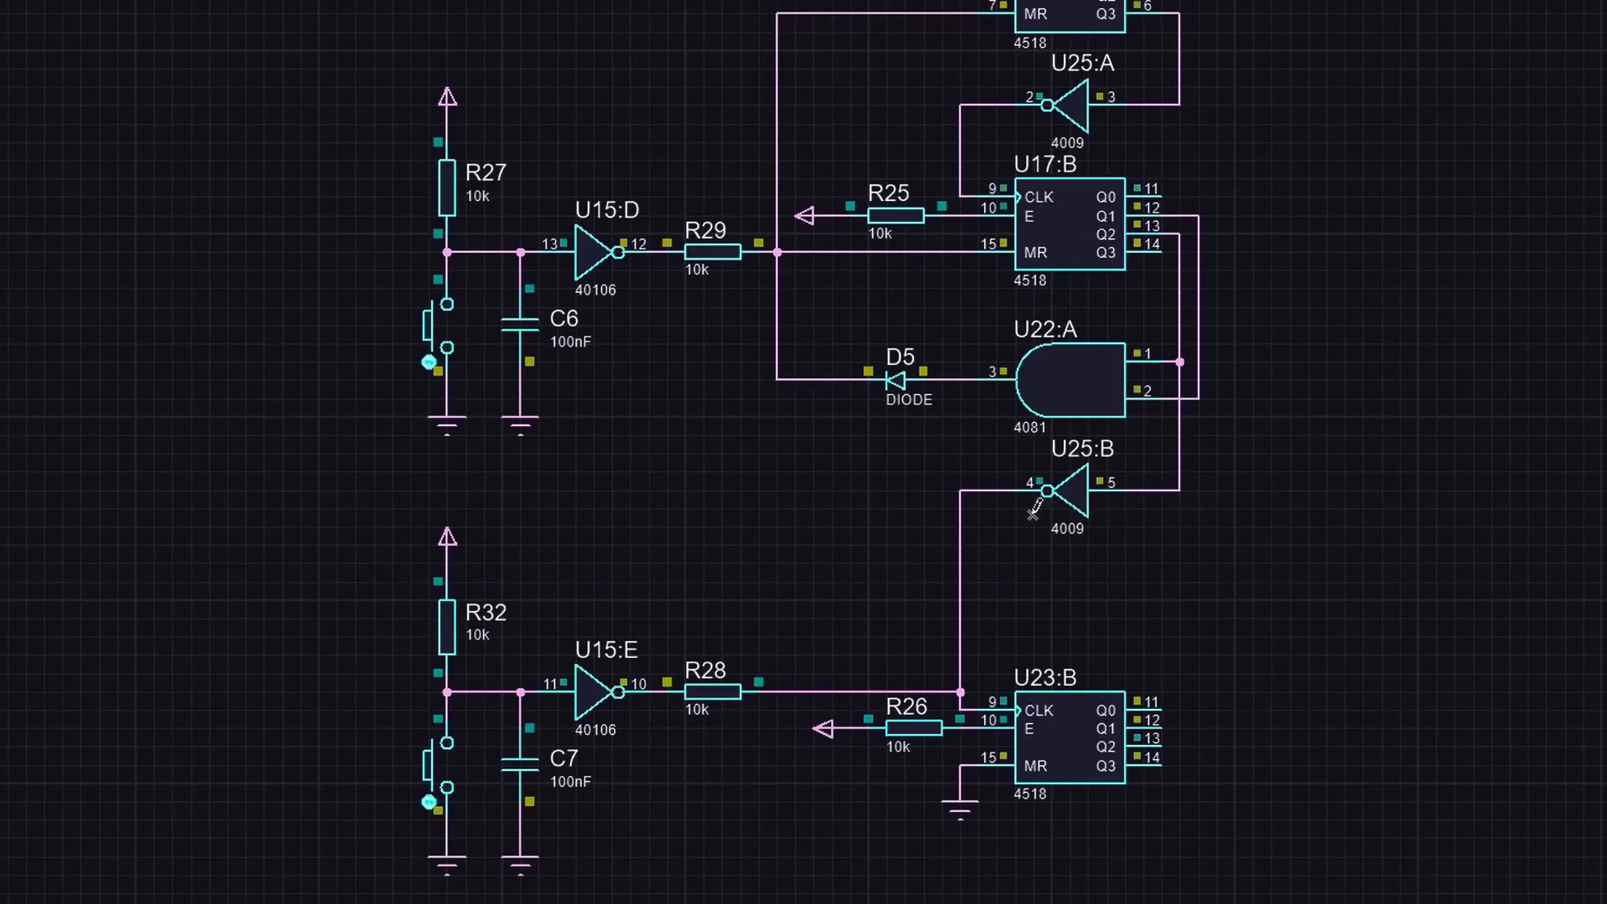
mouse_move(1159, 512)
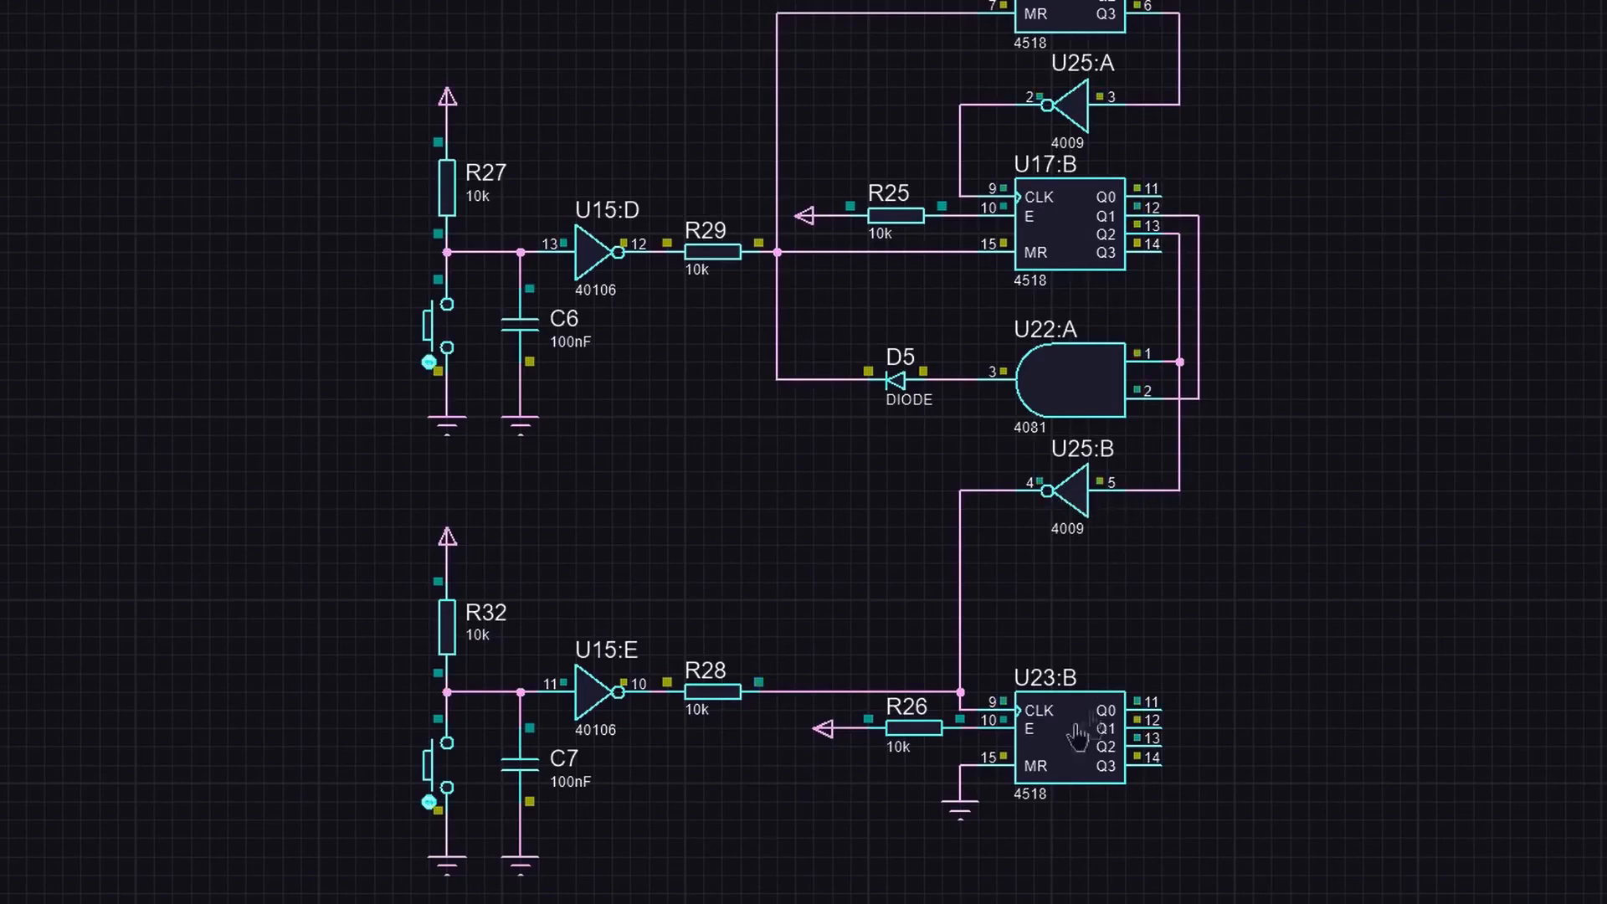
mouse_move(995, 507)
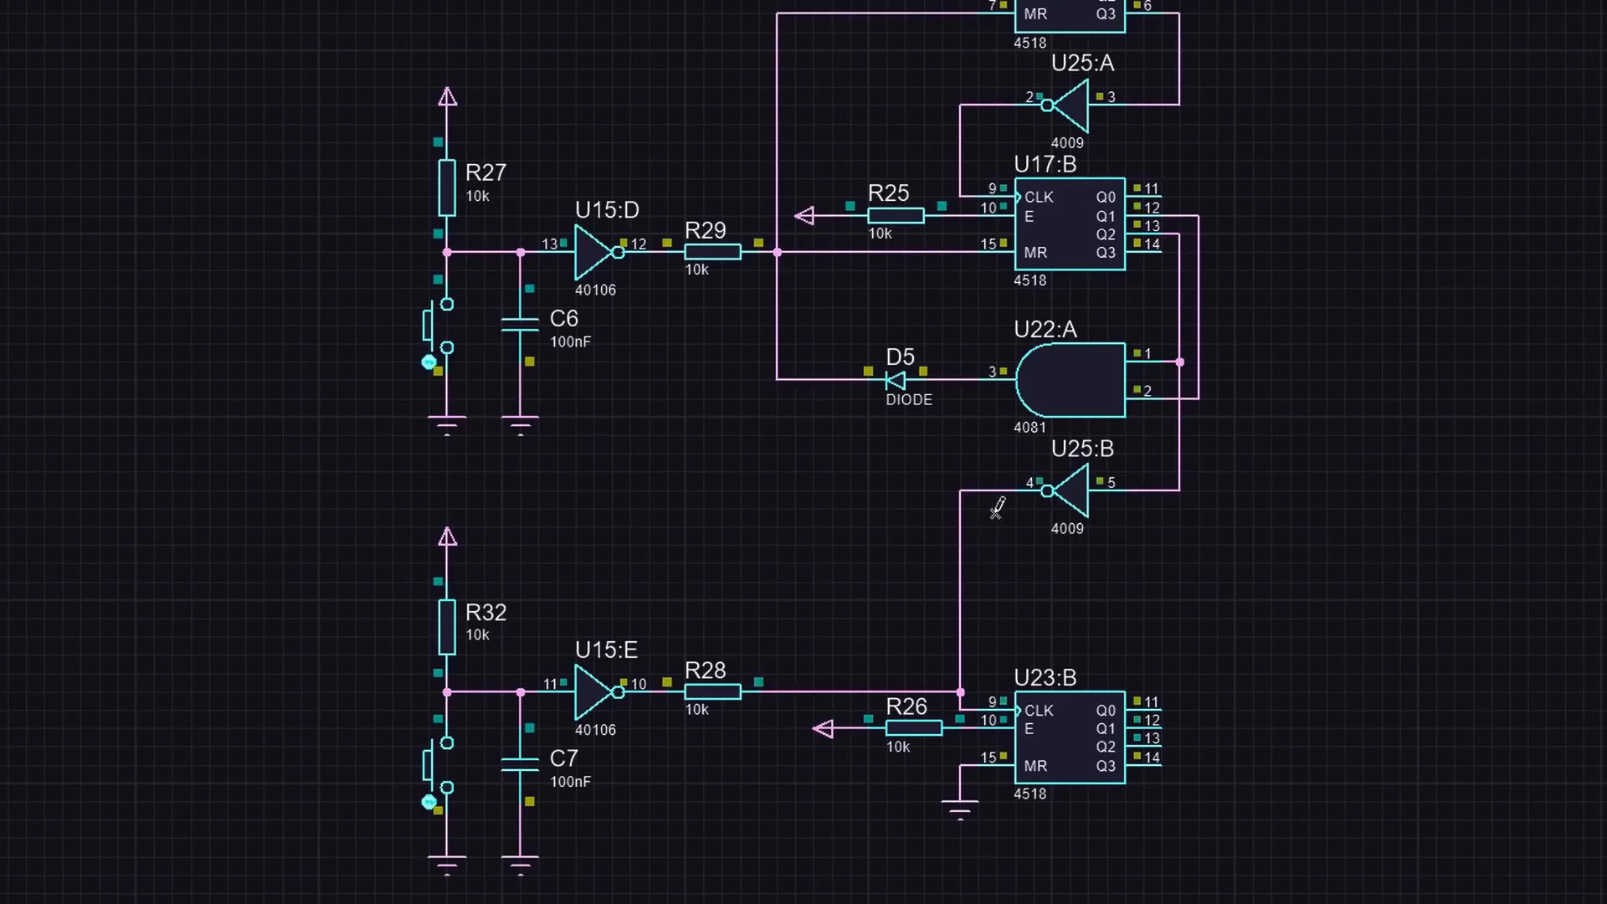
mouse_move(1035, 709)
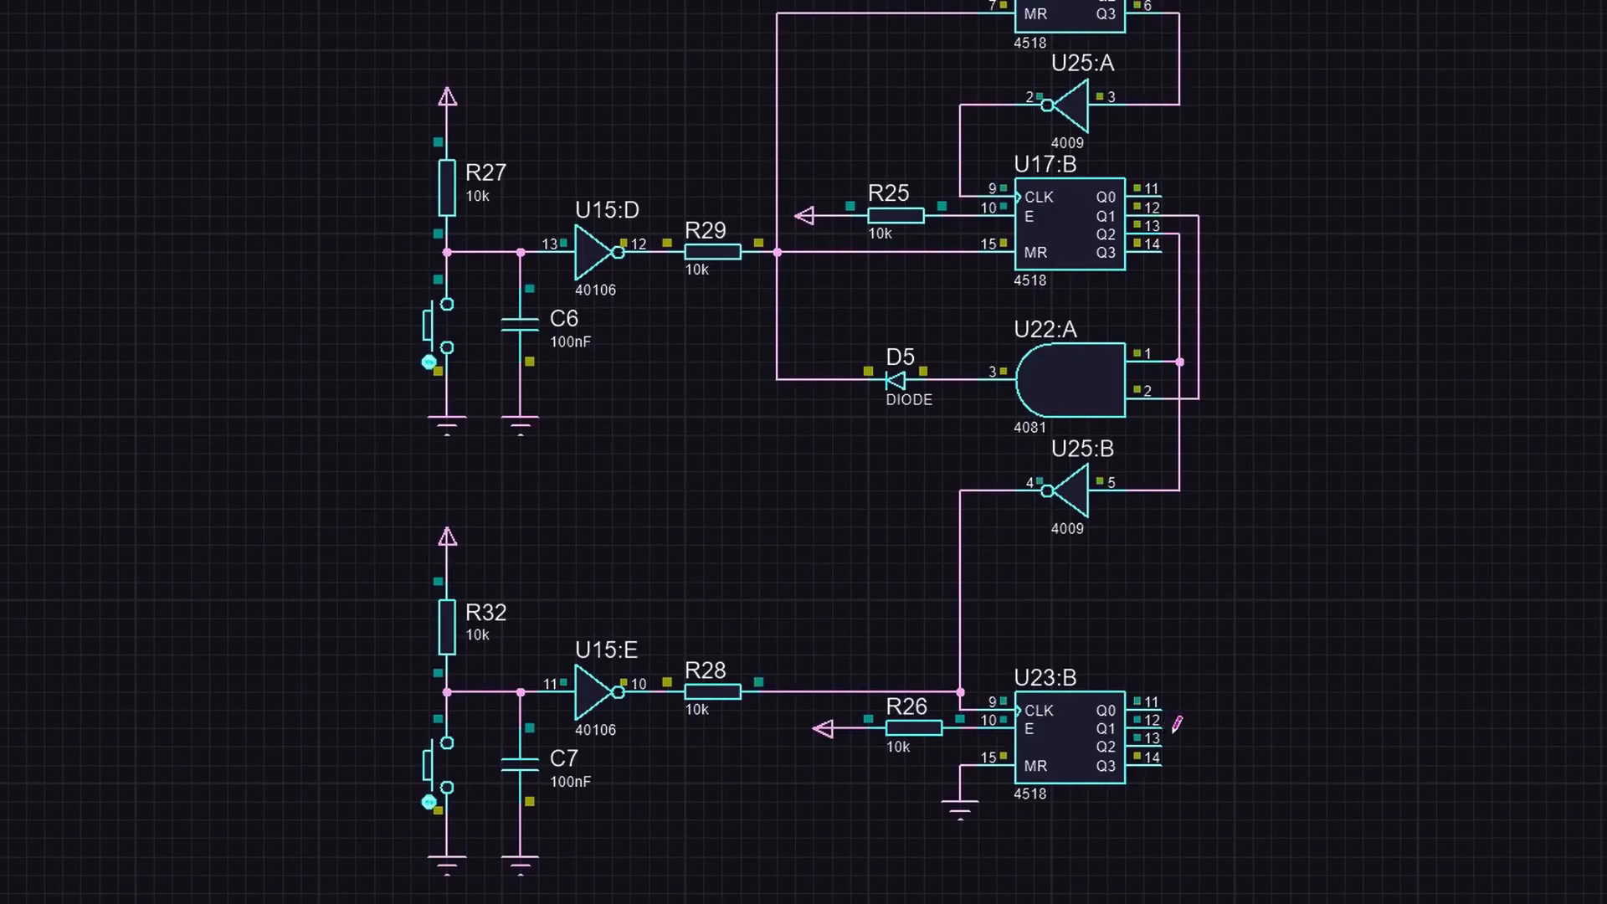
mouse_move(968, 758)
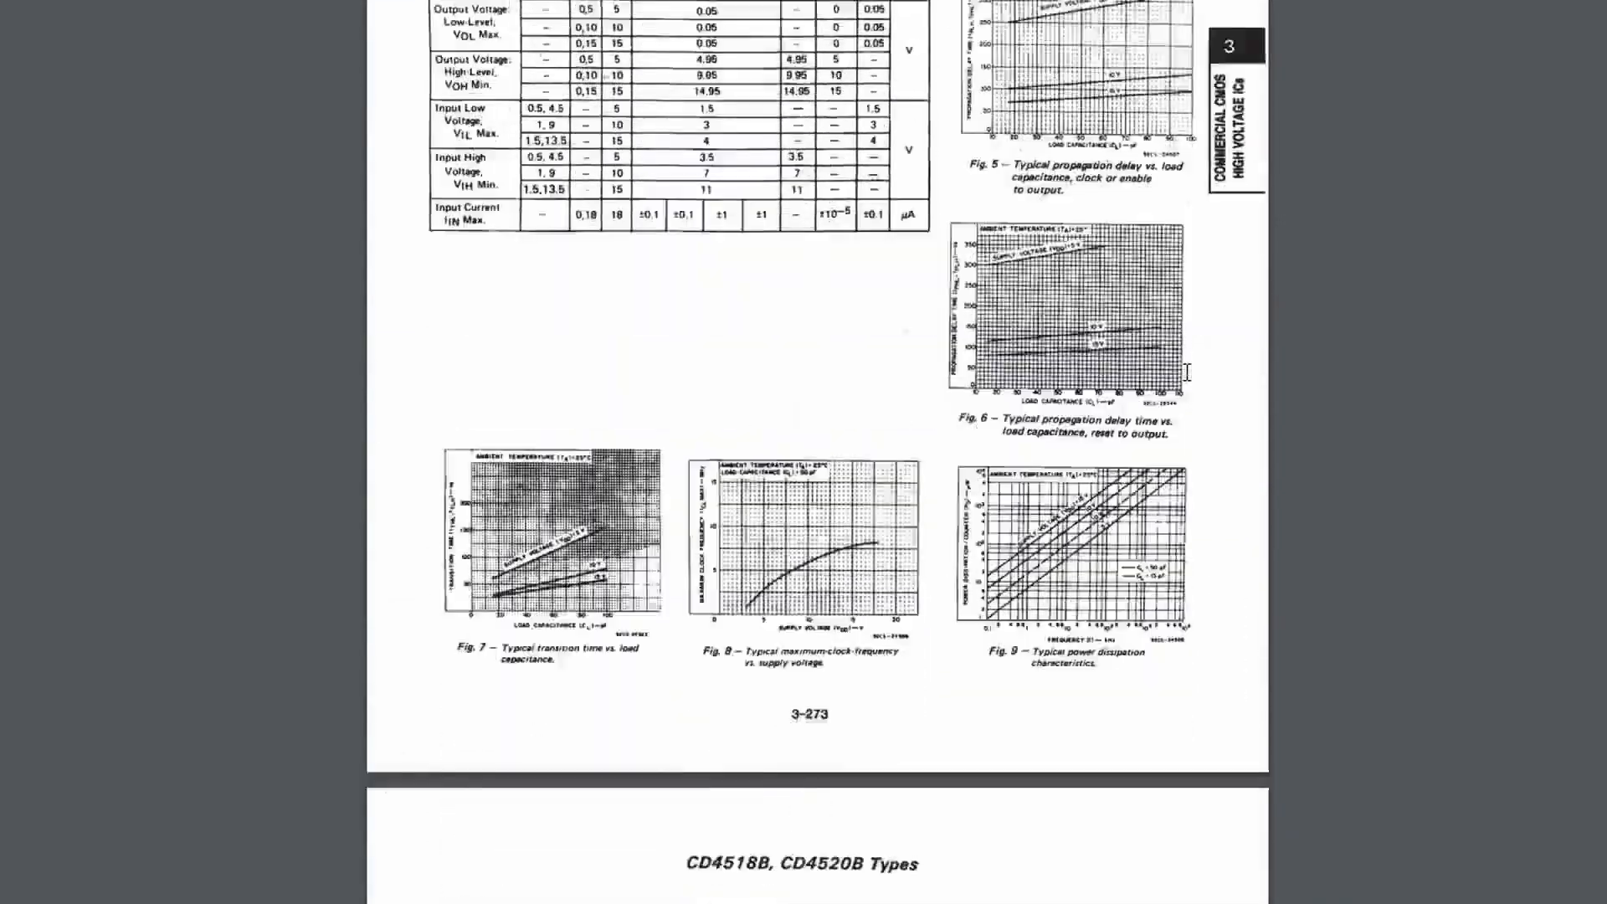
Scroll the CD4518B datasheet to page 3-273 with the characteristics table and Fig. 5–9
scroll(down, 3)
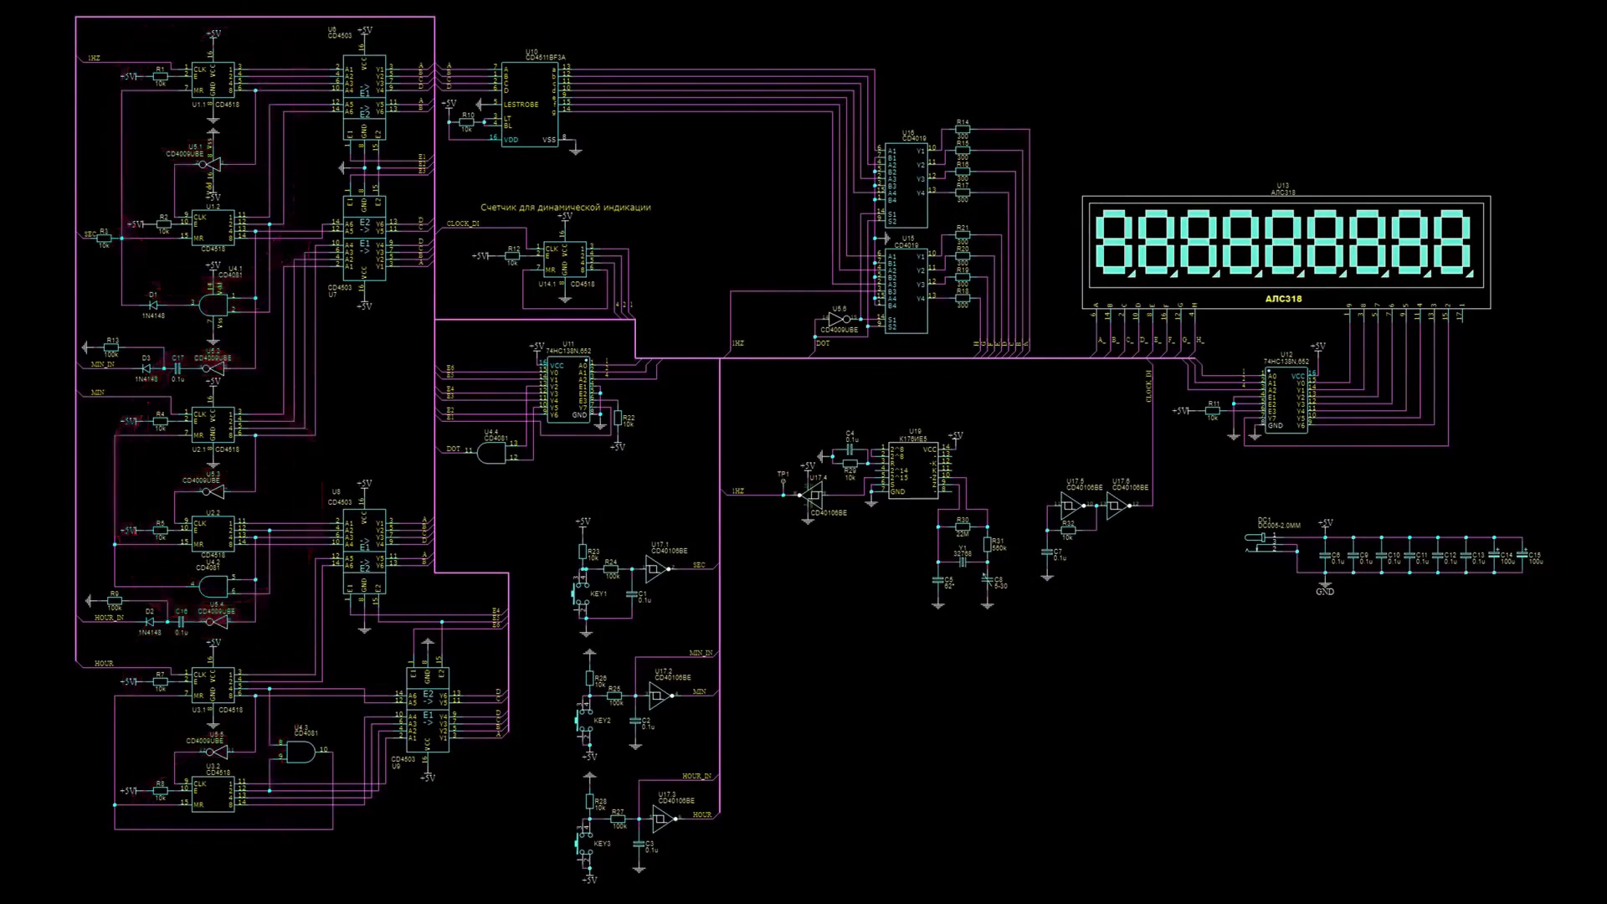
Show the full clock schematic with counters, decoders and the eight-digit display
drag(123, 645, 297, 820)
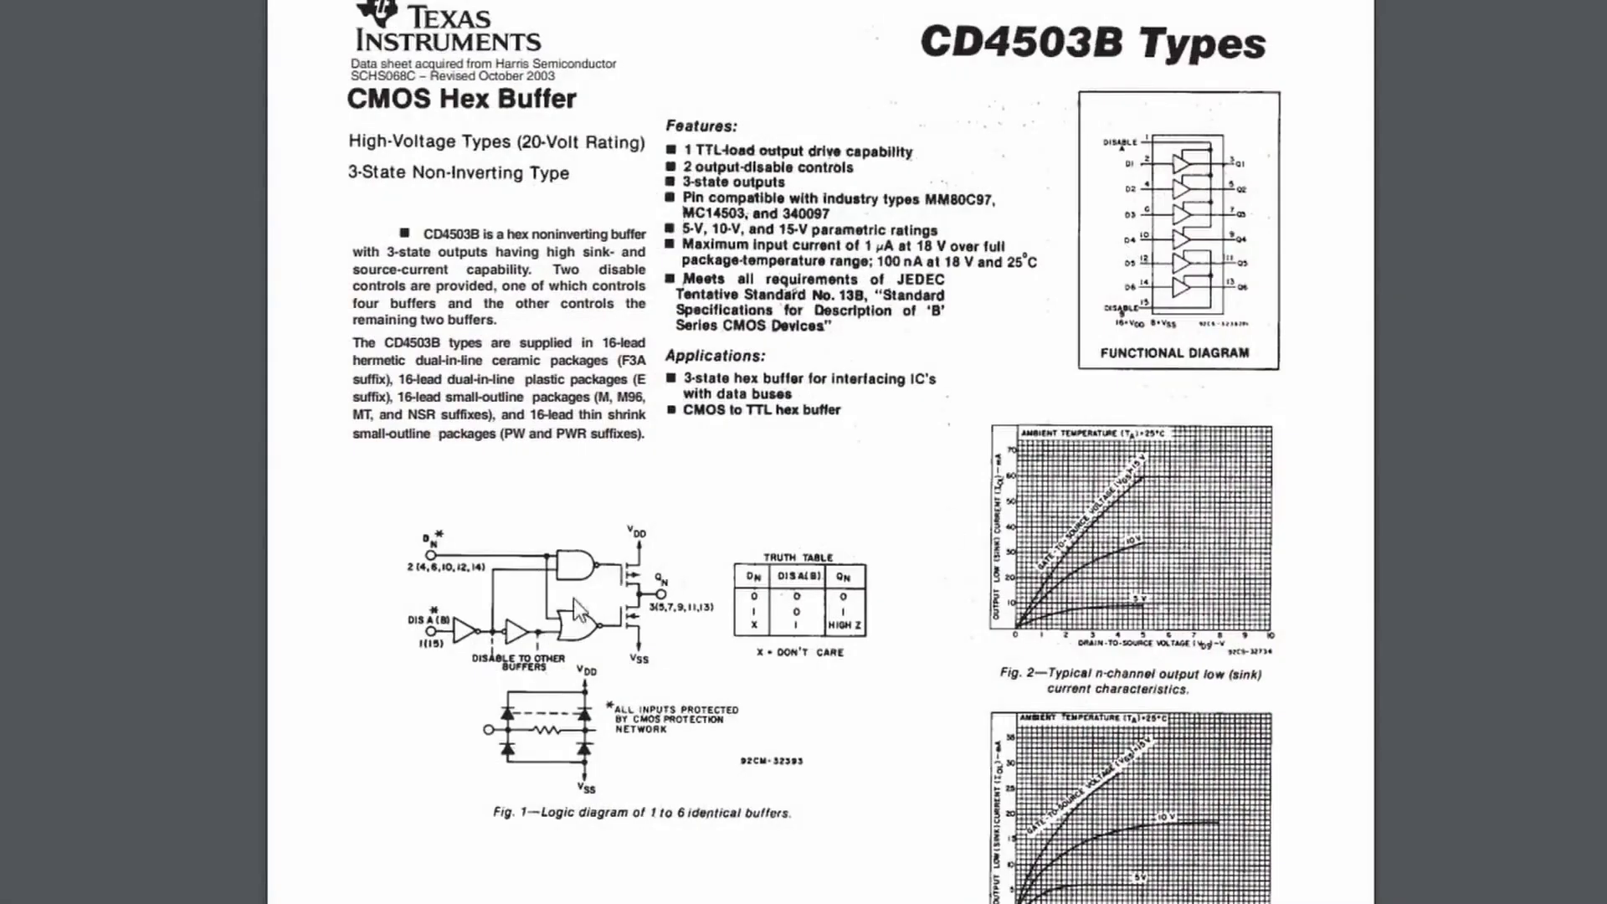
mouse_move(1131, 325)
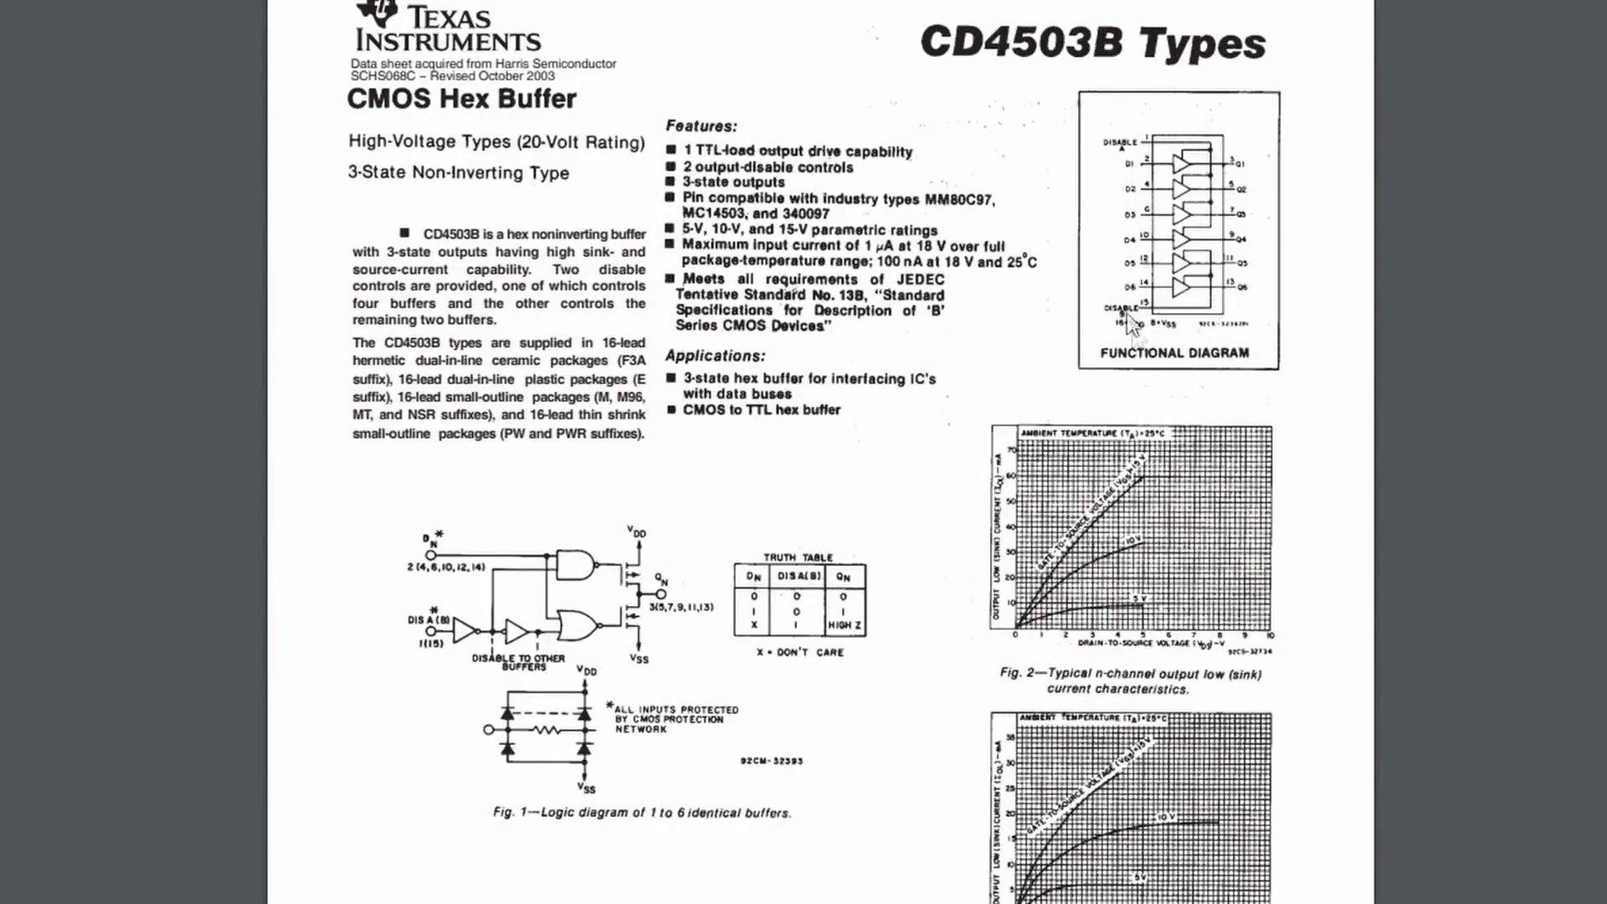
Scroll through the Texas Instruments CD4503B hex buffer datasheet
scroll(down, 3)
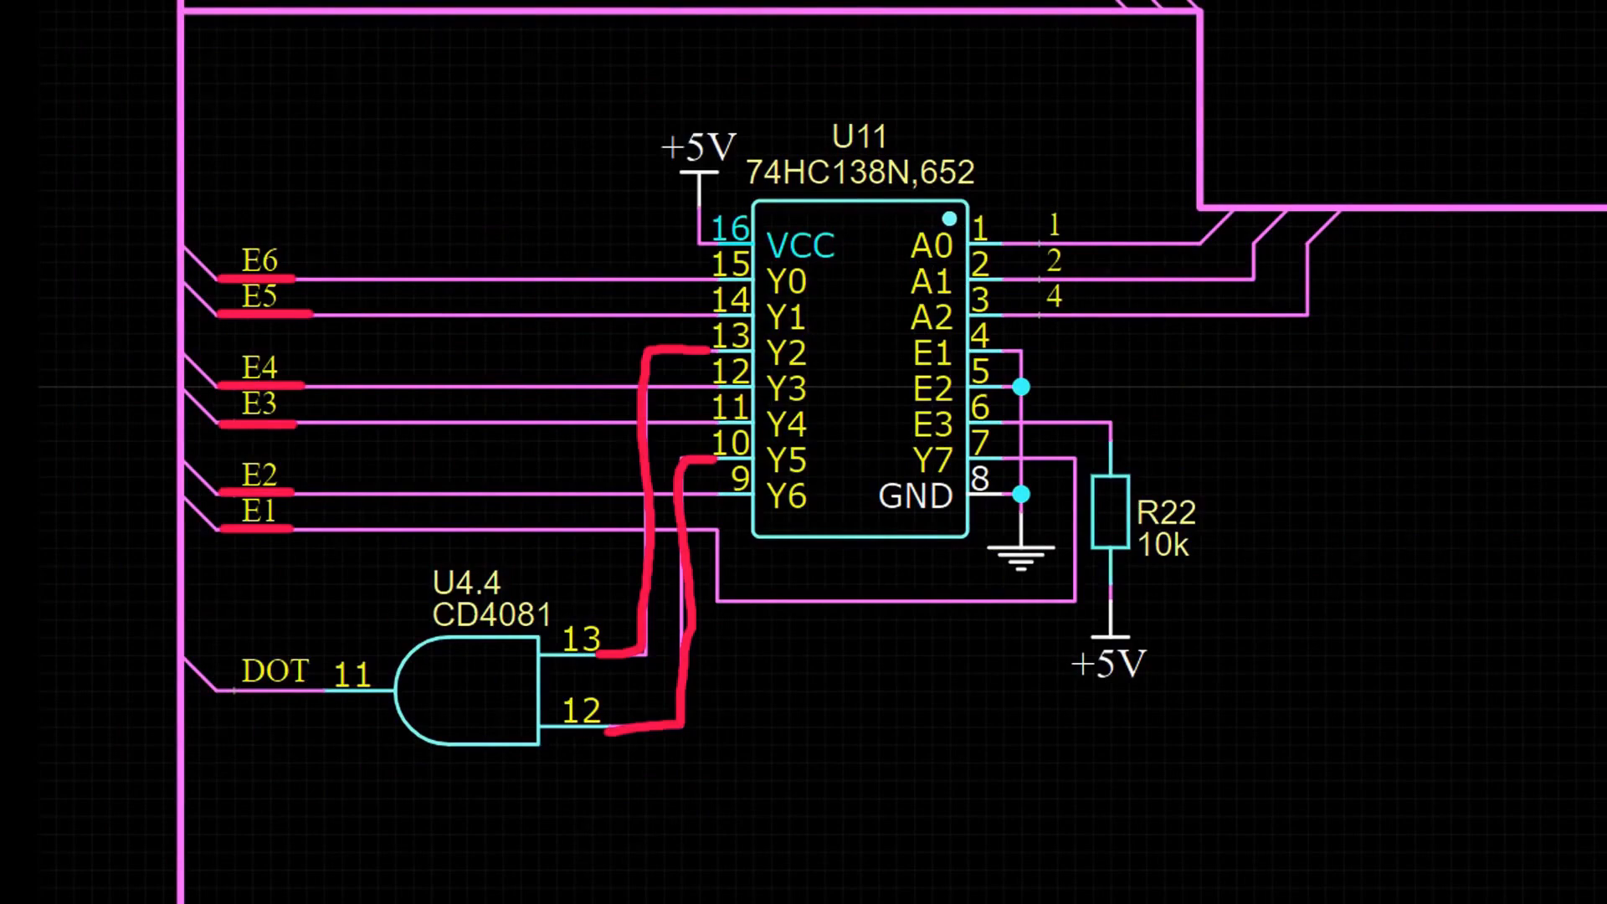
Return to the full clock schematic with decoder U11 circled in red
scroll(down, 3)
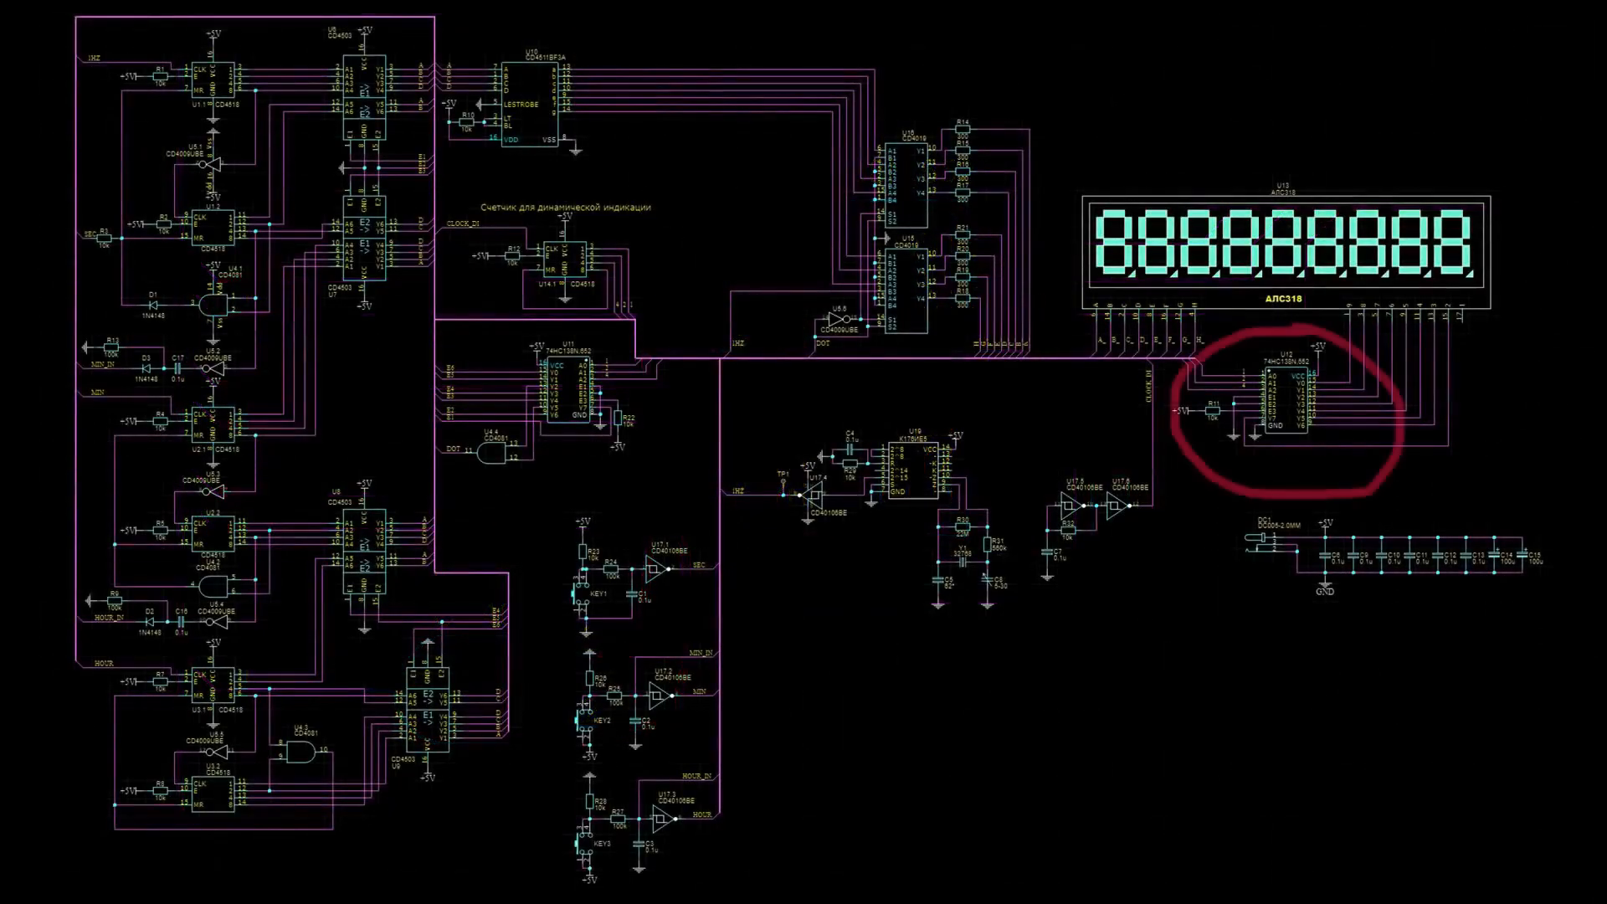